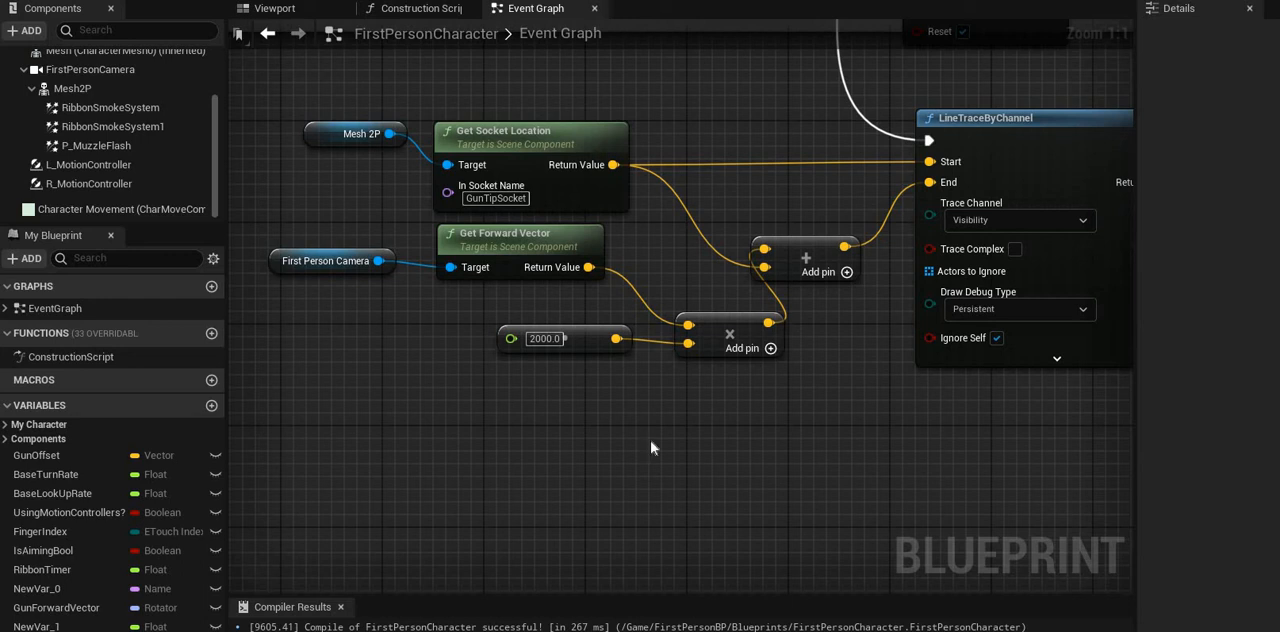
{"action": "mouse_move", "coordinate": [668, 430]}
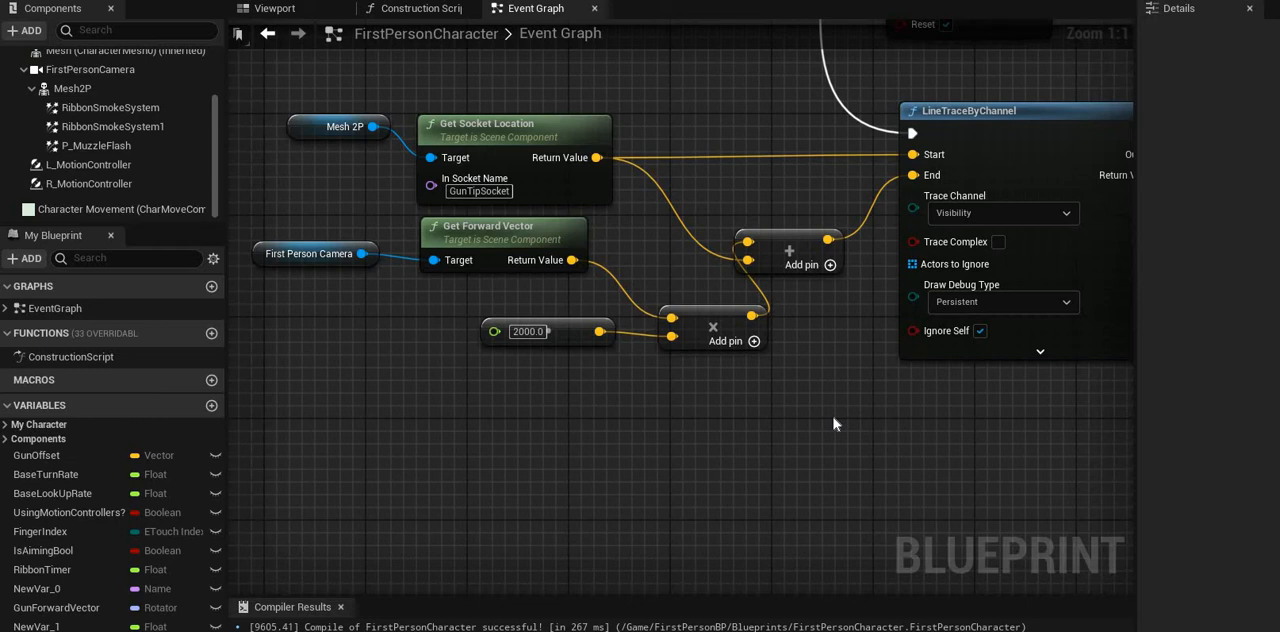
{"action": "mouse_move", "coordinate": [624, 460]}
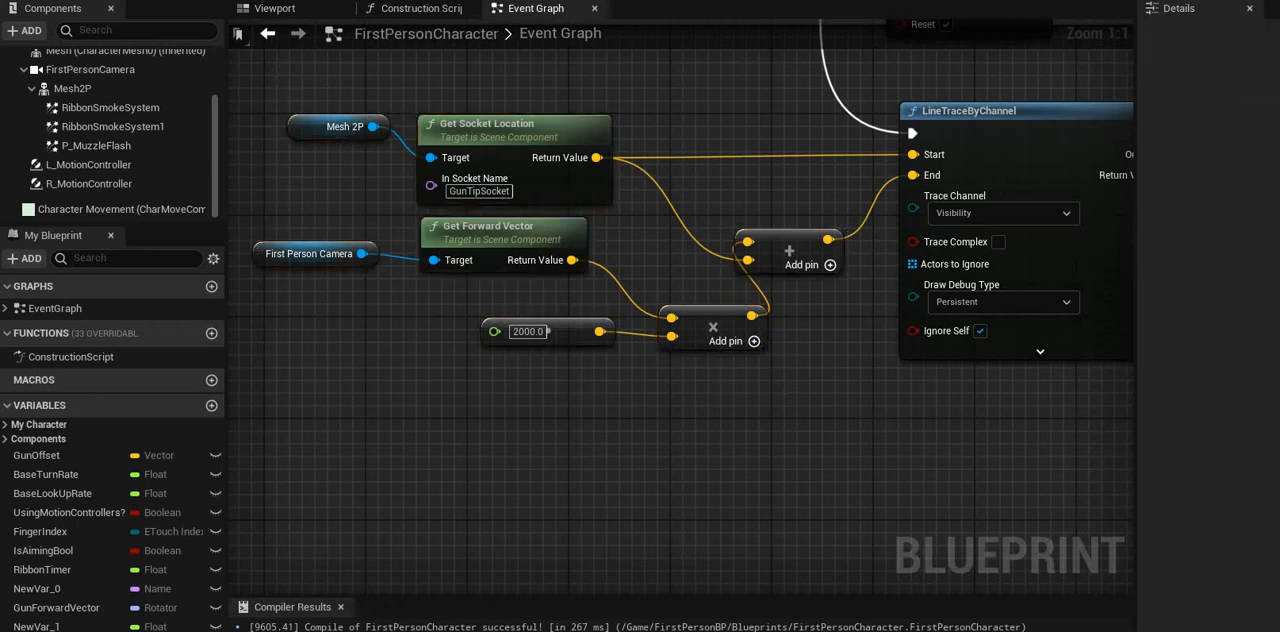
Drag from the gun-tip Get Socket Location return value to open the All Possible Actions menu.
{"action": "left_click", "coordinate": [273, 8]}
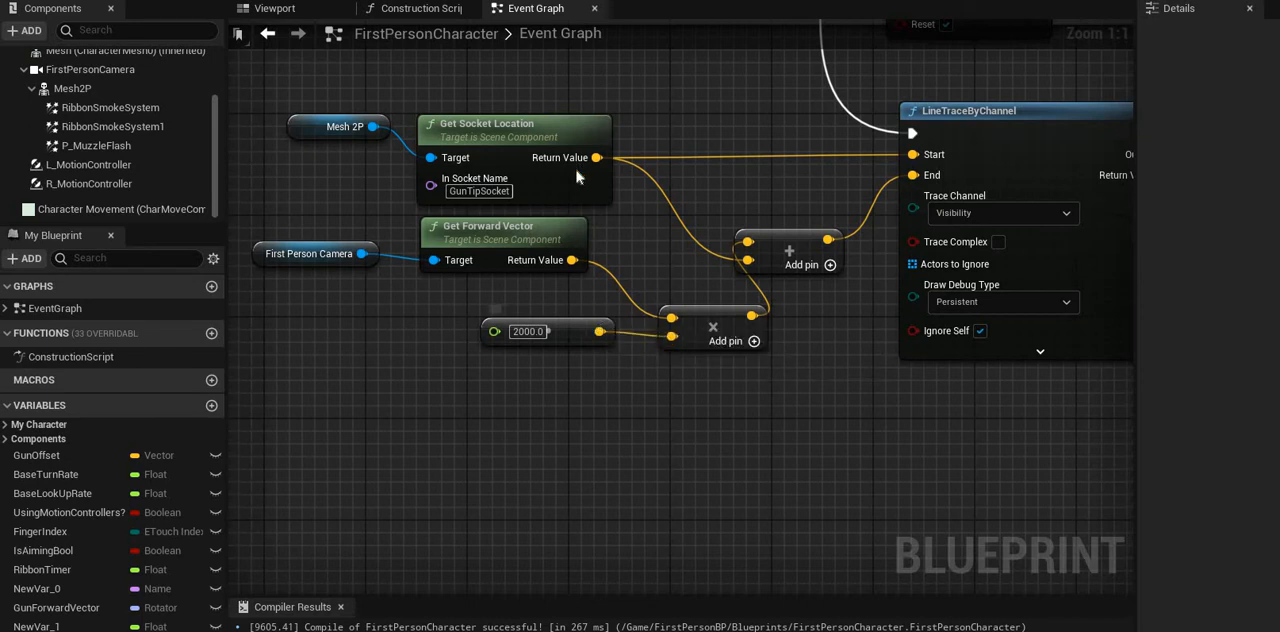
{"action": "mouse_move", "coordinate": [730, 408]}
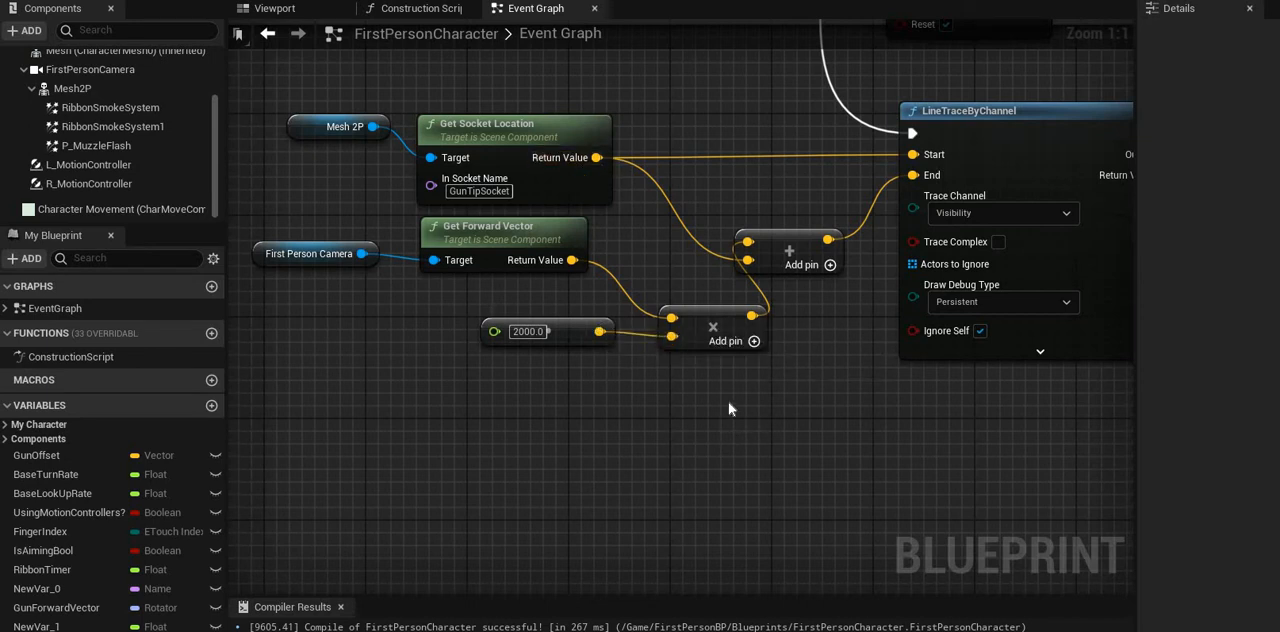
{"action": "mouse_move", "coordinate": [615, 213]}
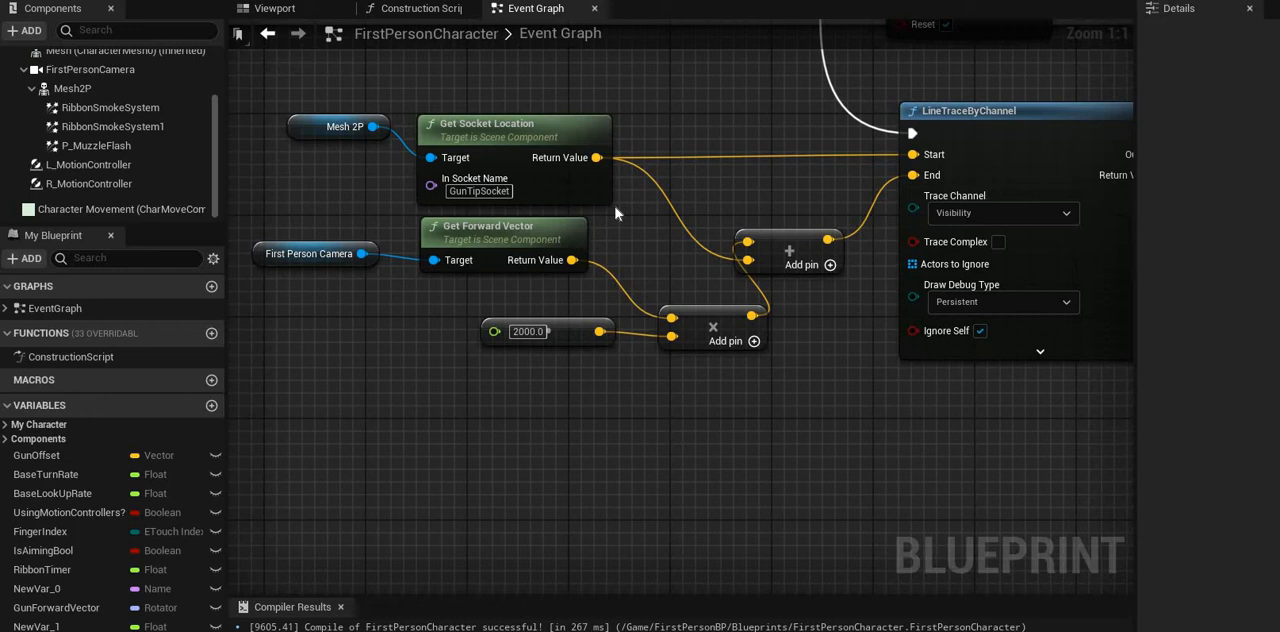
{"action": "mouse_move", "coordinate": [598, 157]}
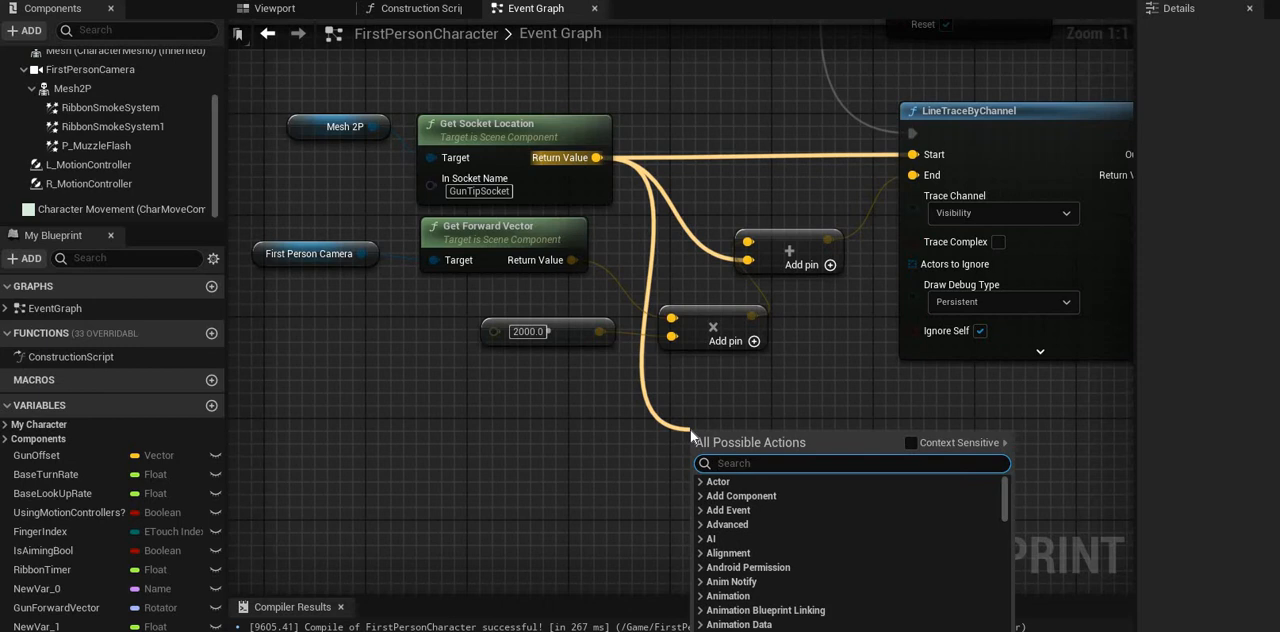
Create a vector Add node from the socket location and place it above the existing Add node.
{"action": "type", "text": "+"}
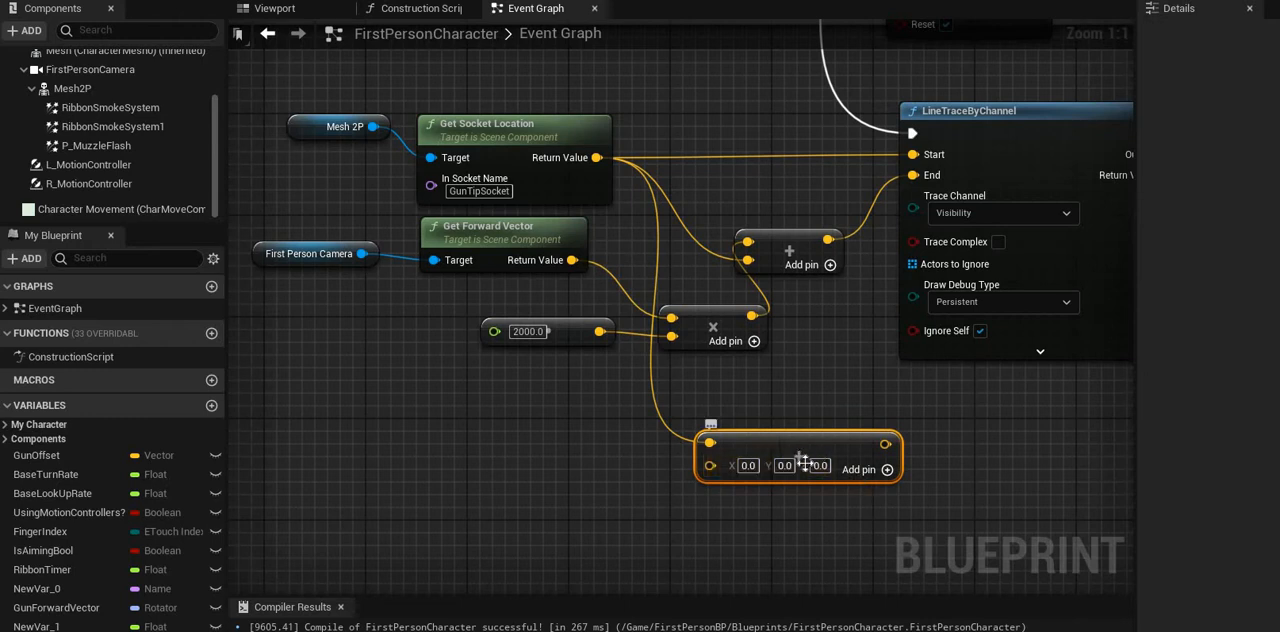
{"action": "mouse_move", "coordinate": [848, 442]}
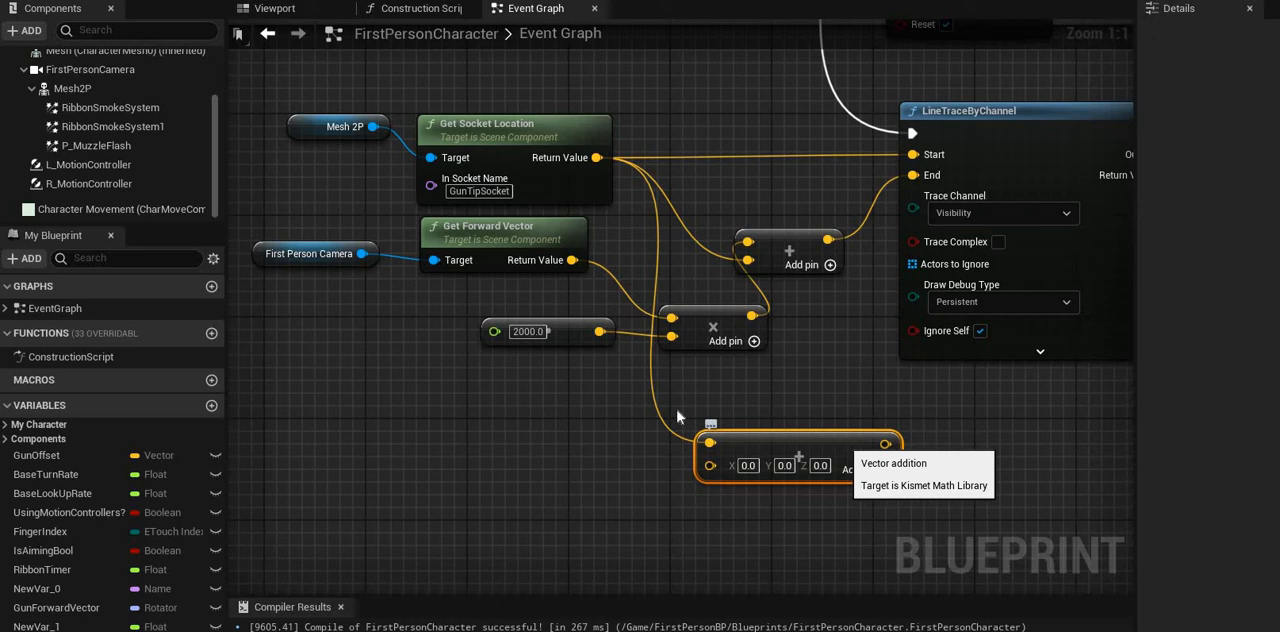
{"action": "left_click_drag", "start_coordinate": [770, 465], "coordinate": [770, 313]}
{"action": "type", "text": "flaot v"}
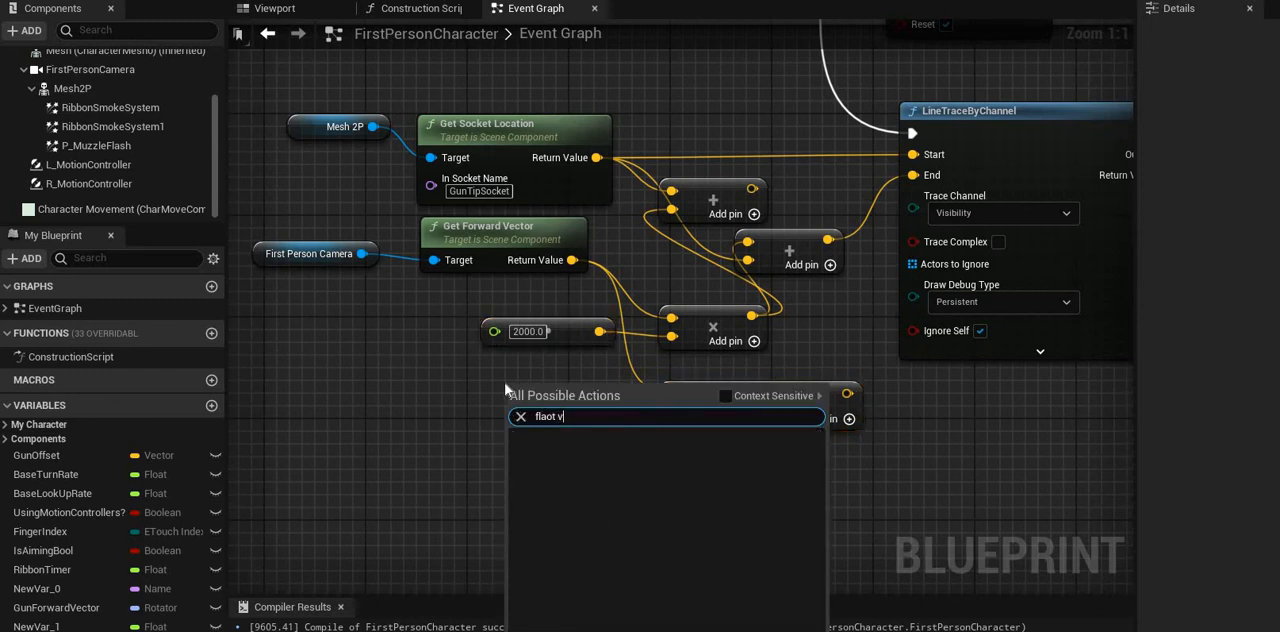
Search the action menu for 'vector float' to find a float-times-vector multiply node.
{"action": "left_click", "coordinate": [521, 416]}
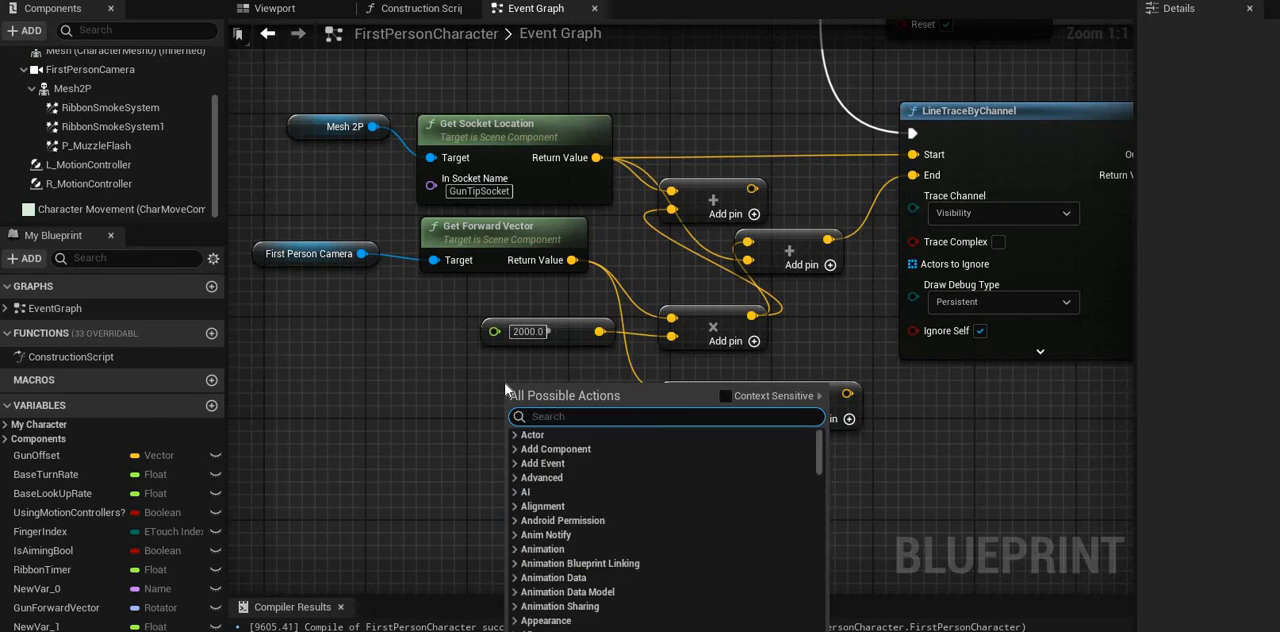
{"action": "type", "text": "vector float"}
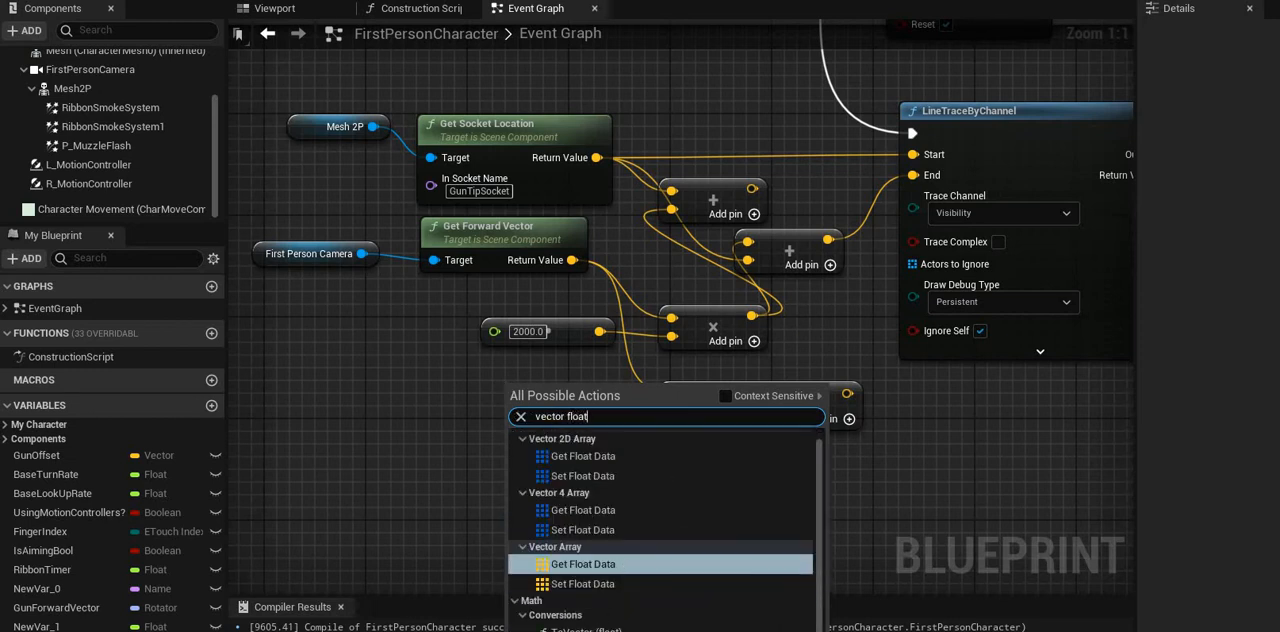
{"action": "scroll", "scroll_direction": "down", "scroll_amount": 3}
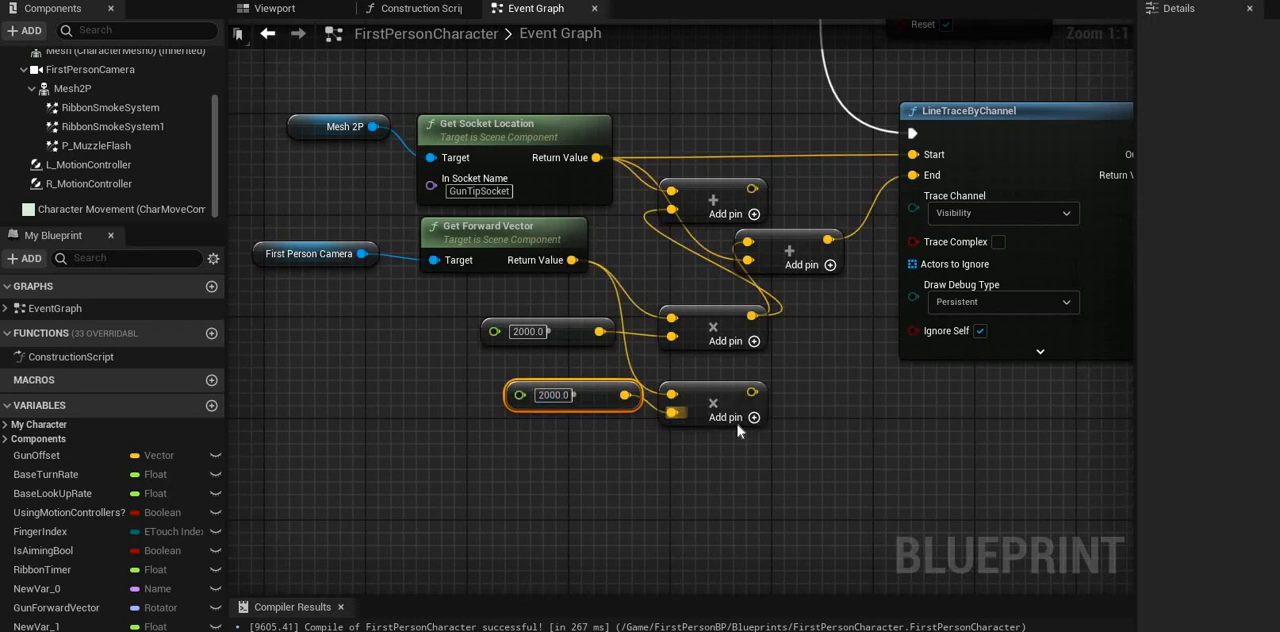
{"action": "left_click", "coordinate": [710, 400]}
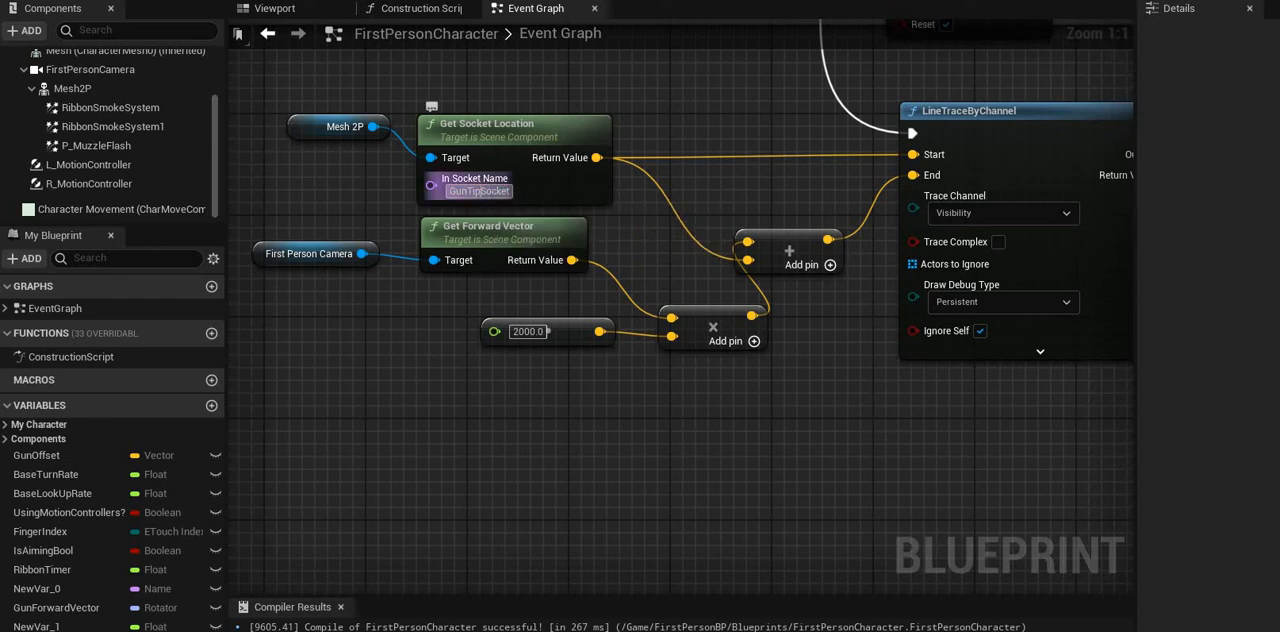
{"action": "mouse_move", "coordinate": [513, 238]}
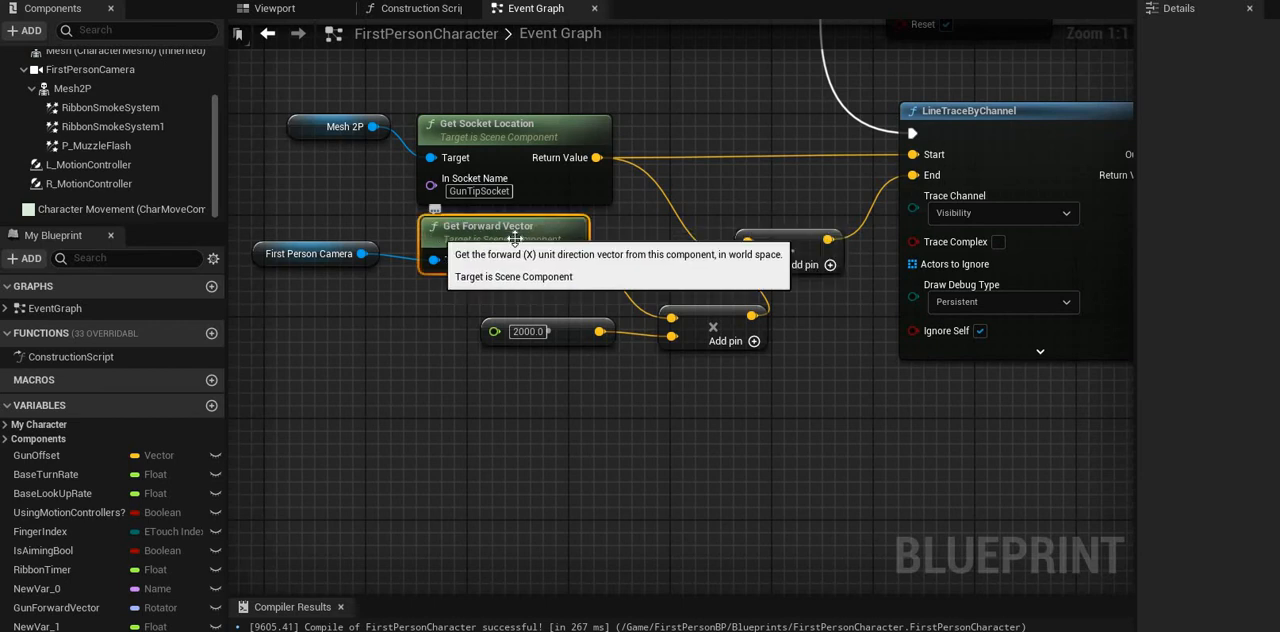
Select the First Person Camera reference node to view its variable details.
{"action": "left_click", "coordinate": [310, 253]}
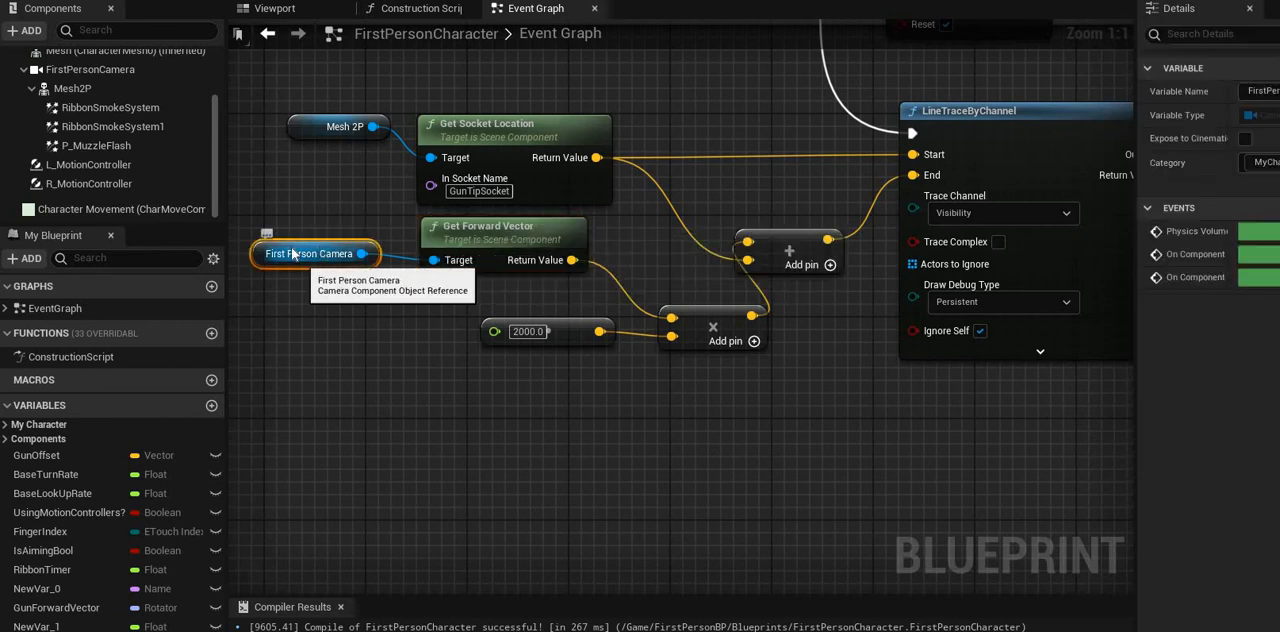
{"action": "mouse_move", "coordinate": [72, 88]}
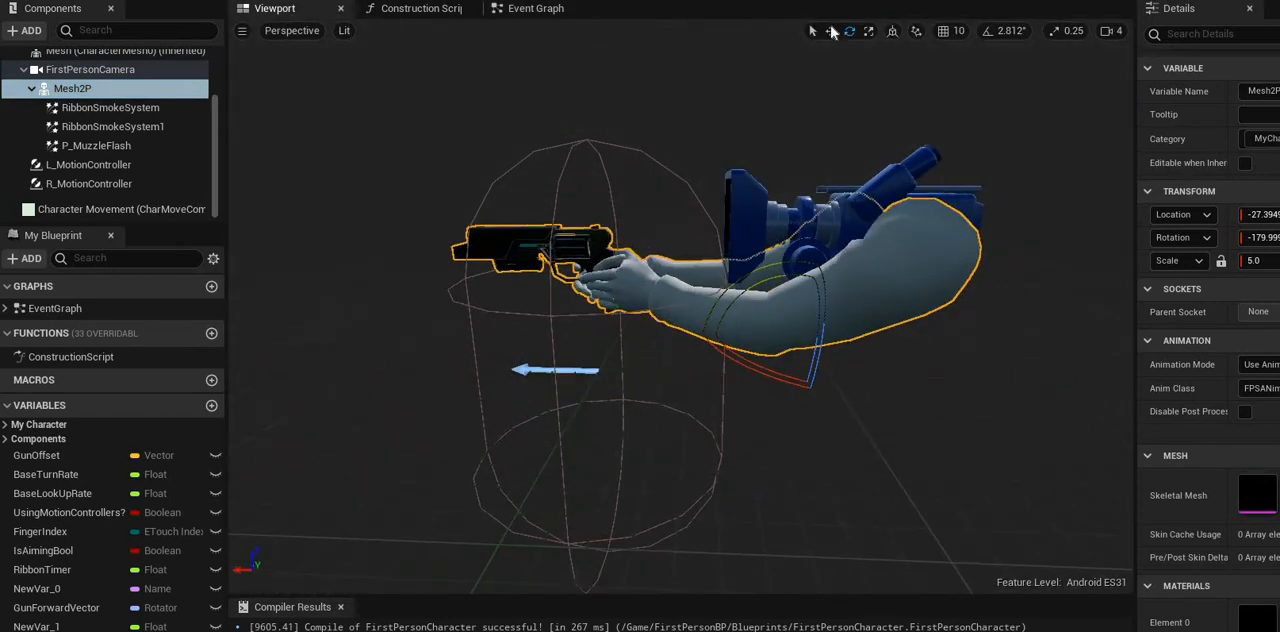
{"action": "left_click", "coordinate": [830, 30]}
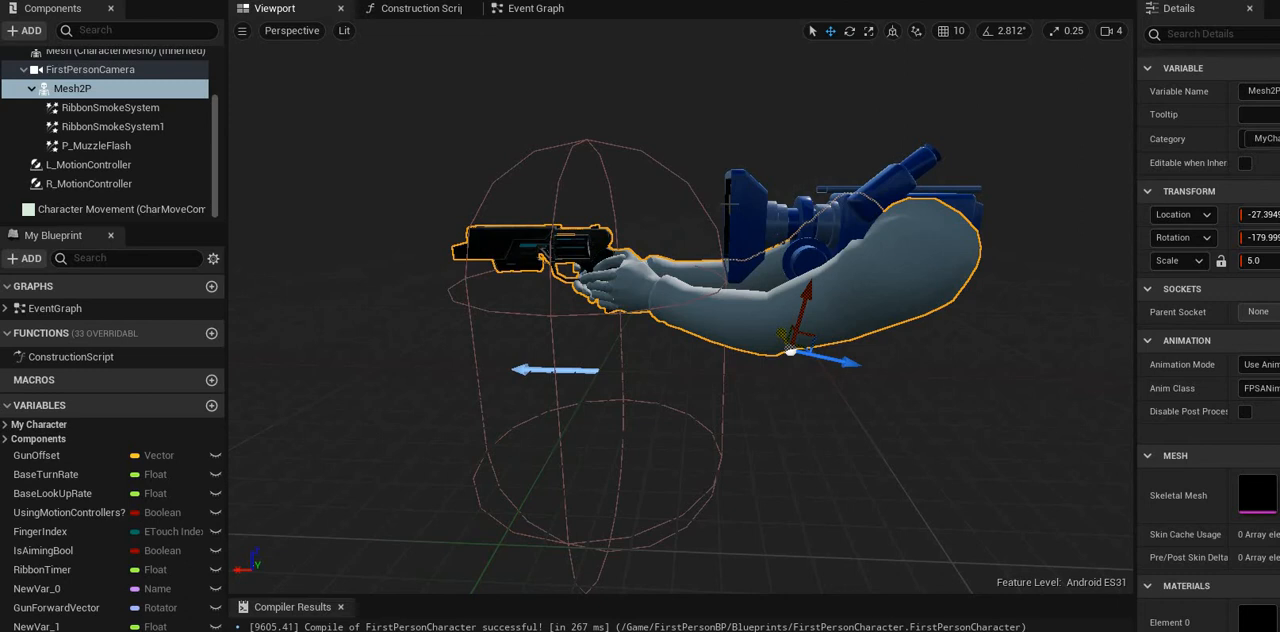
{"action": "left_click", "coordinate": [90, 69]}
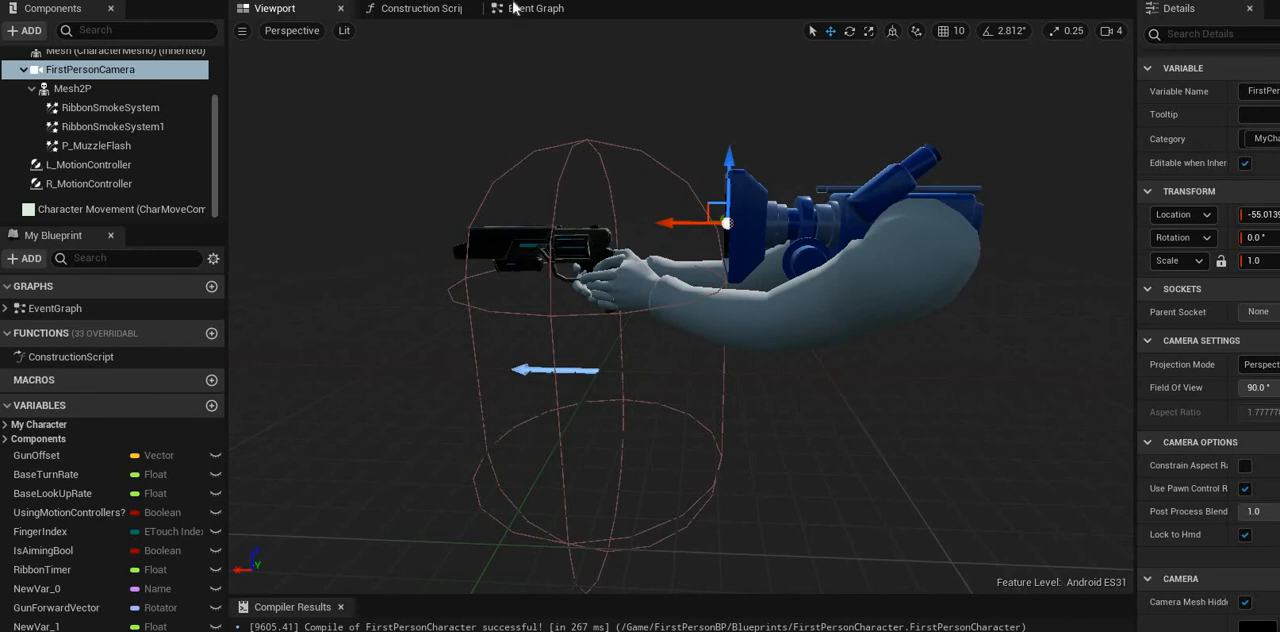
{"action": "left_click", "coordinate": [536, 8]}
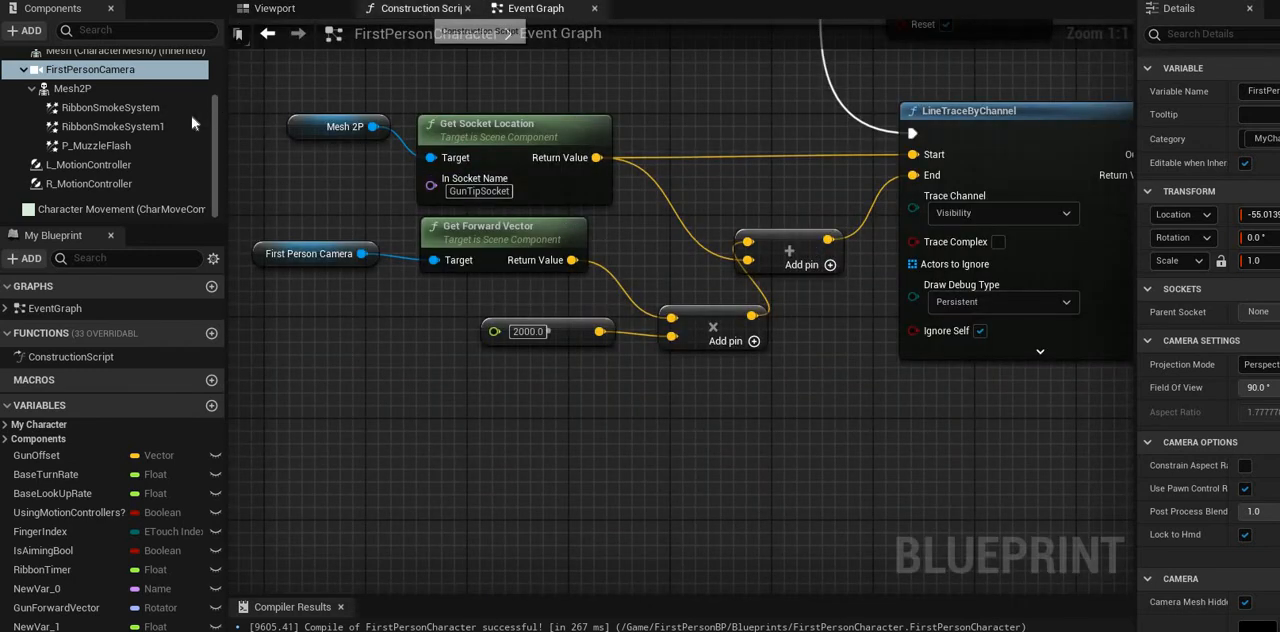
{"action": "left_click", "coordinate": [413, 8]}
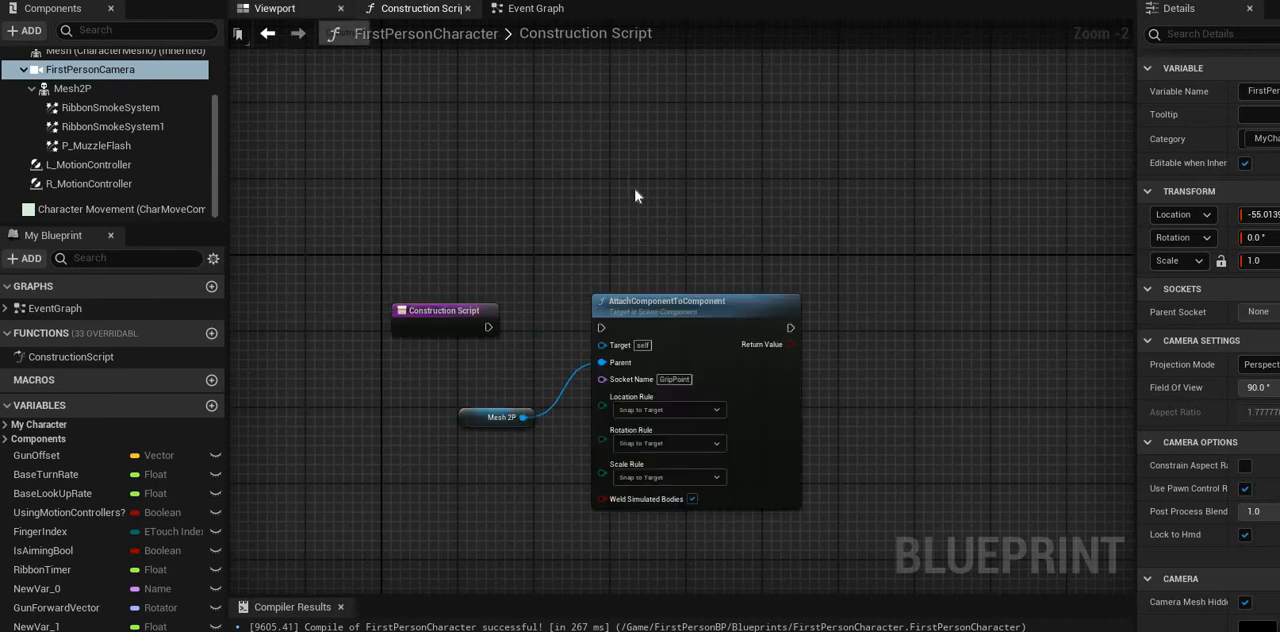
{"action": "left_click", "coordinate": [275, 8]}
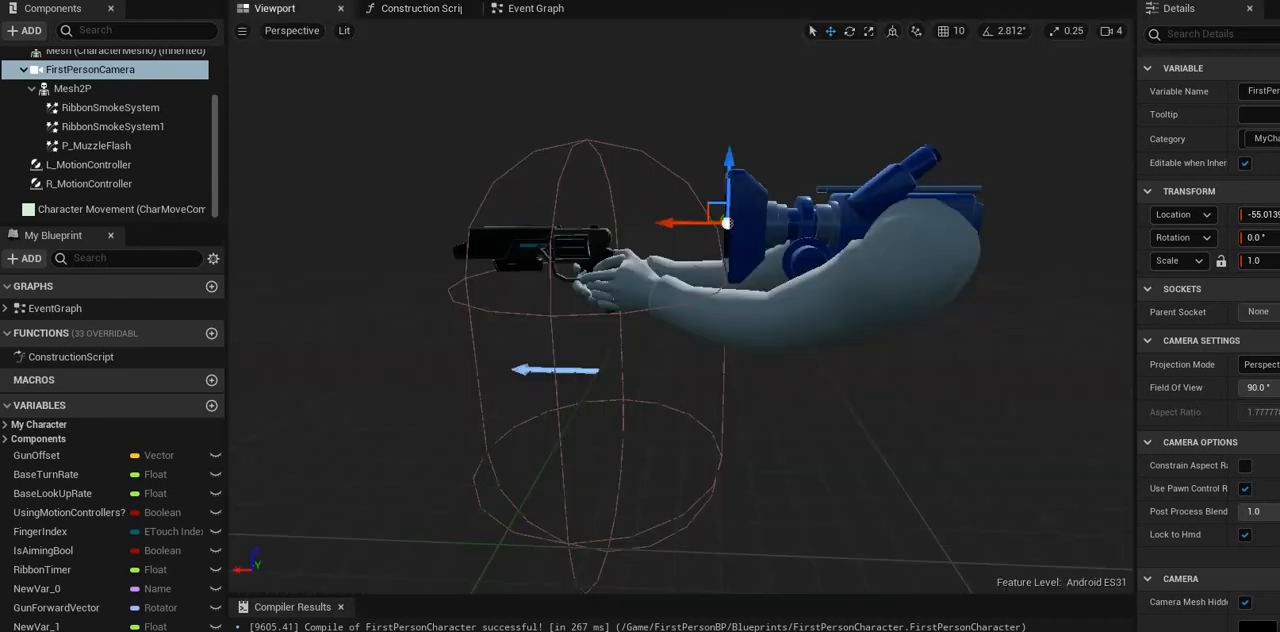